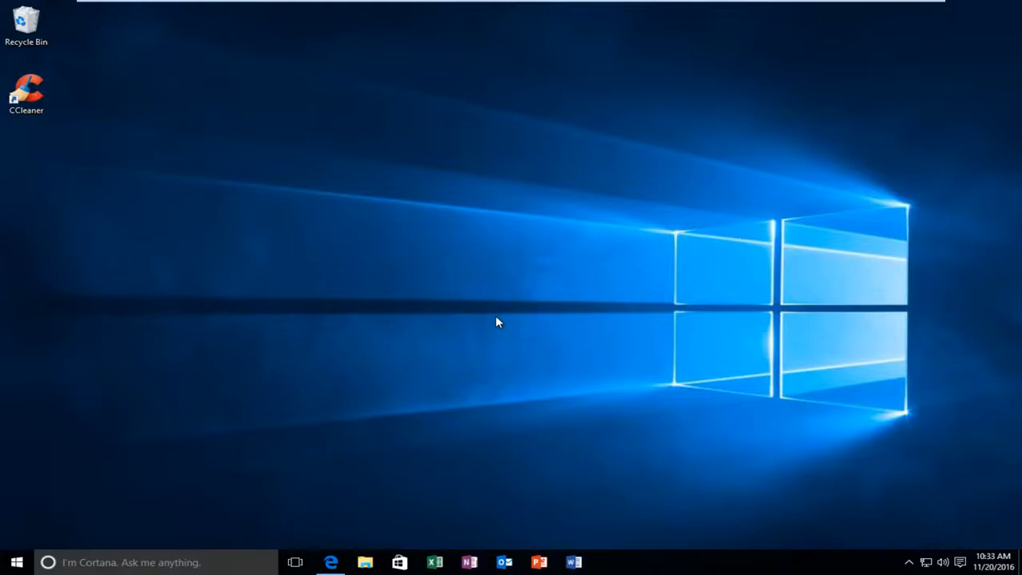
mouse_move(499, 342)
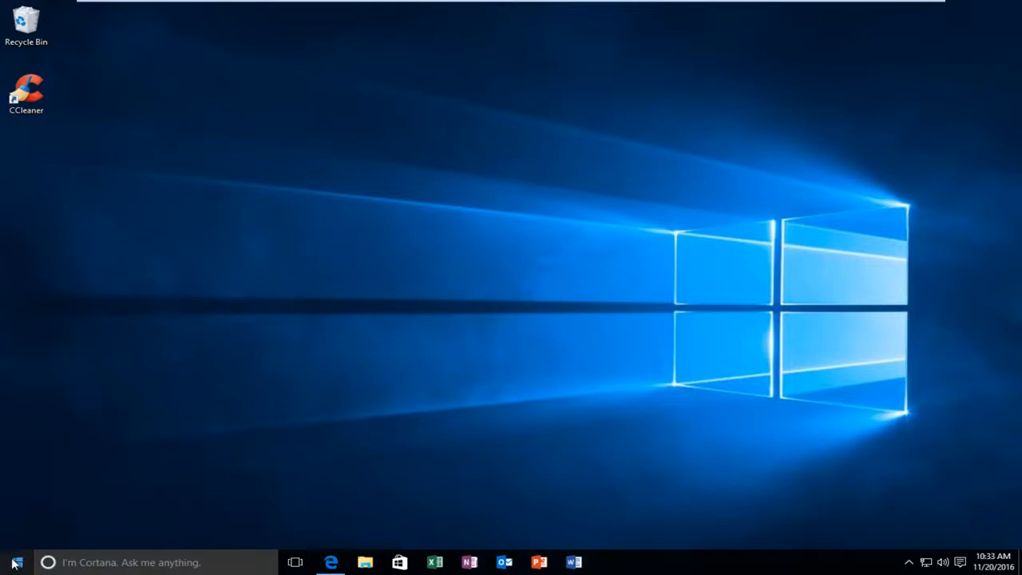
Search Start for 'chrome' and open the Google Chrome result's file location
click(15, 561)
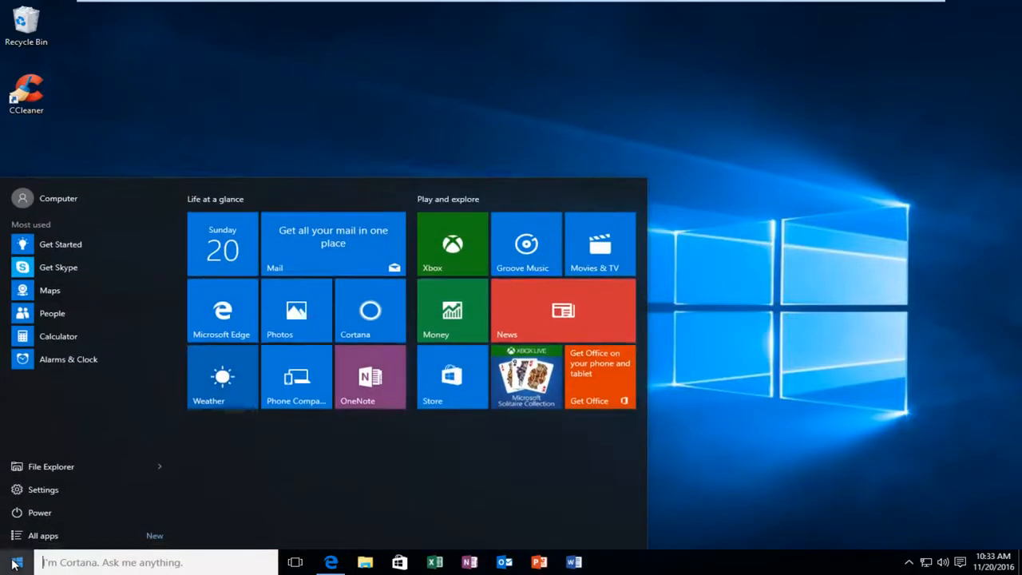
text(chrome)
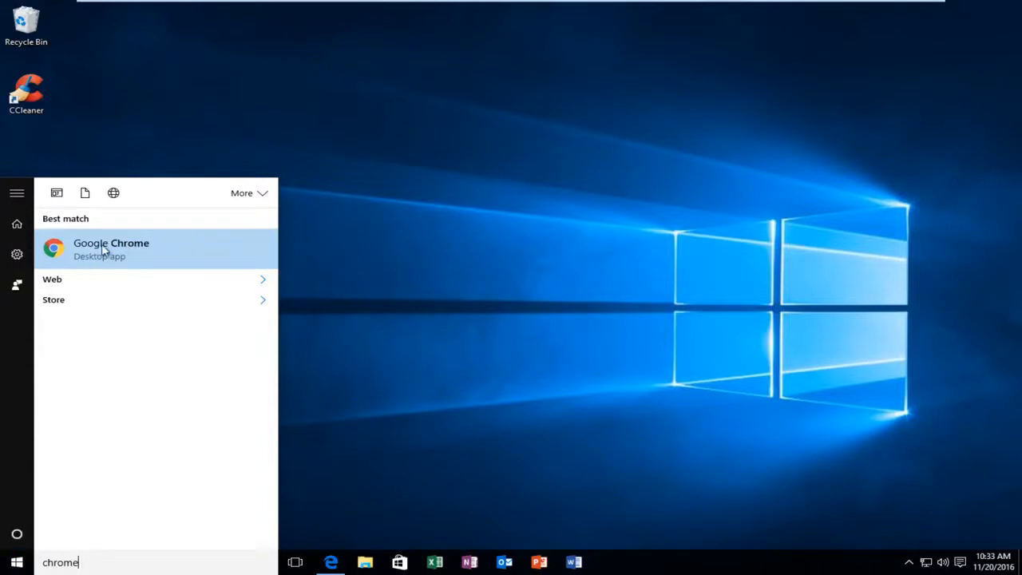
mouse_move(119, 251)
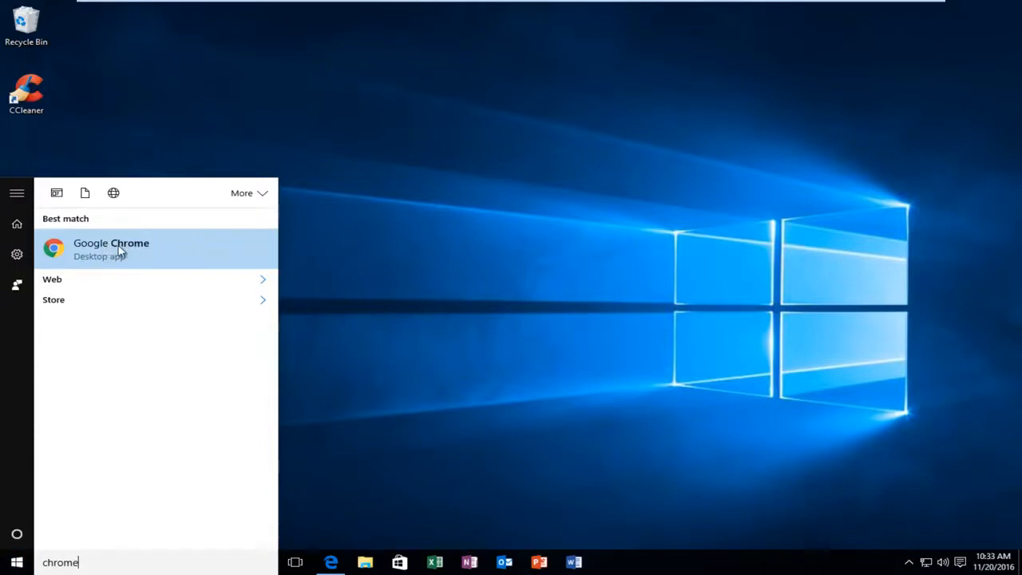
right_click(111, 249)
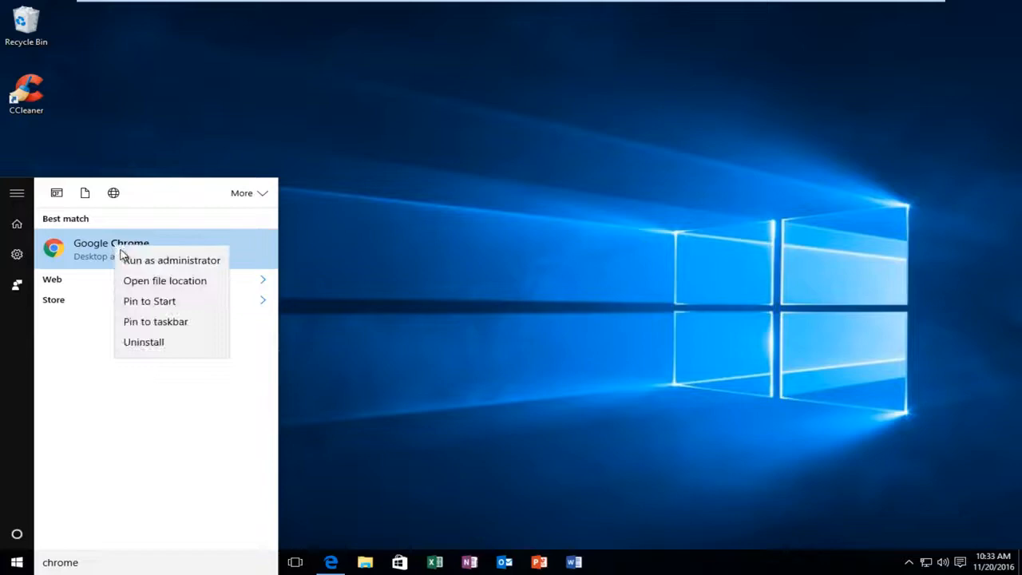
click(152, 286)
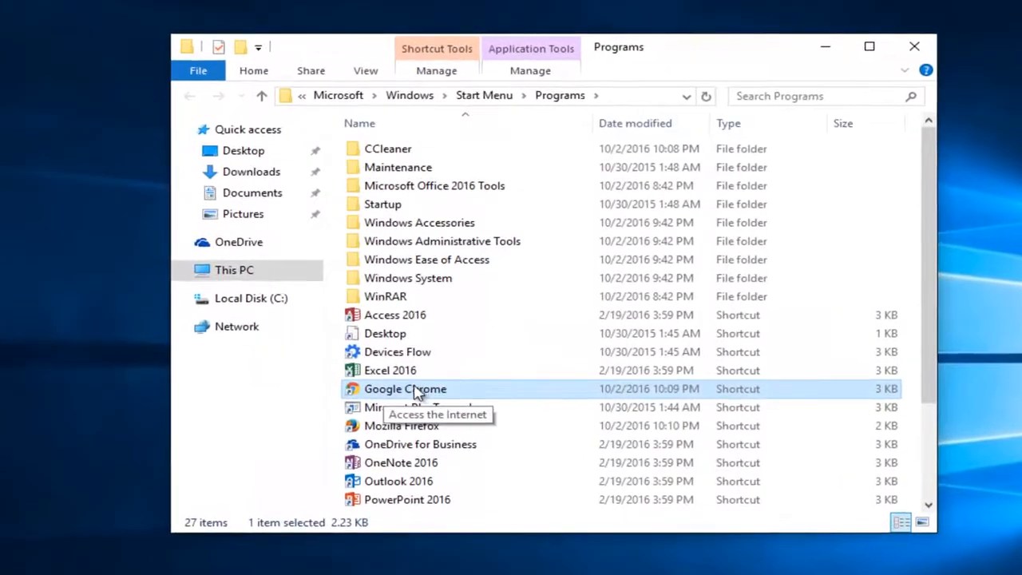
mouse_move(355, 395)
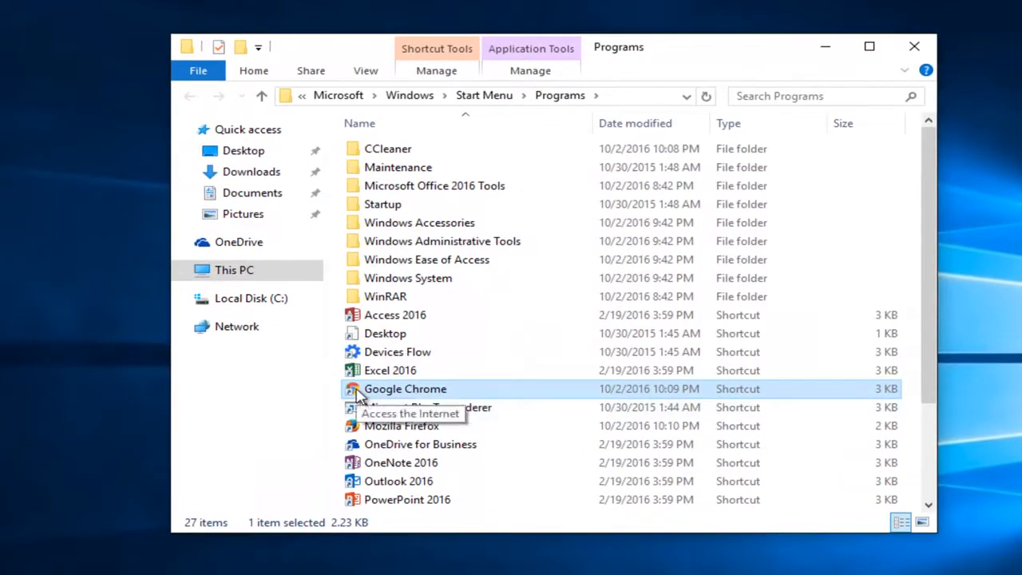
Copy the Google Chrome shortcut from the Programs folder and close File Explorer
right_click(405, 389)
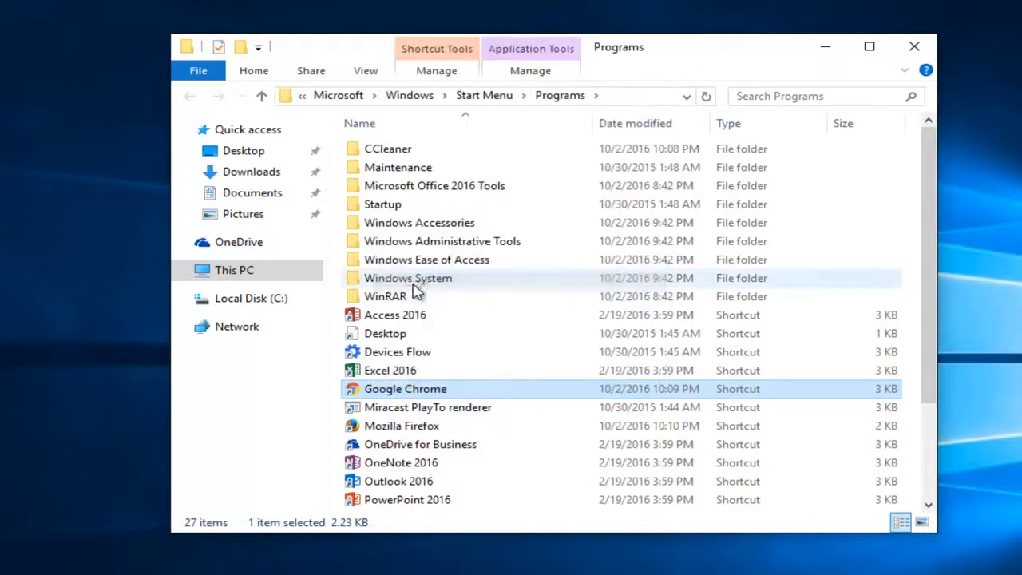
click(913, 46)
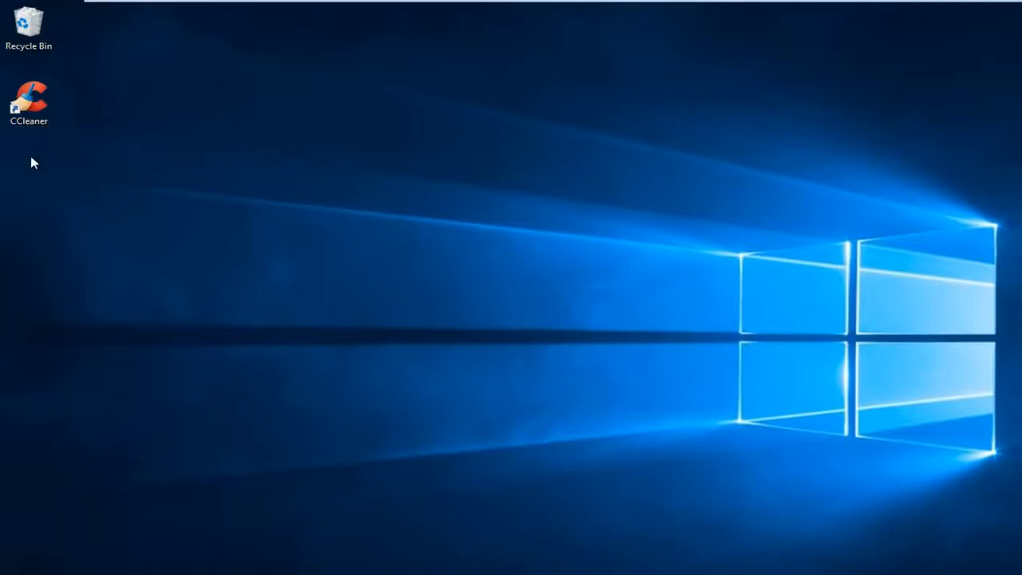
Paste the Google Chrome shortcut onto the desktop and open its Properties
right_click(33, 162)
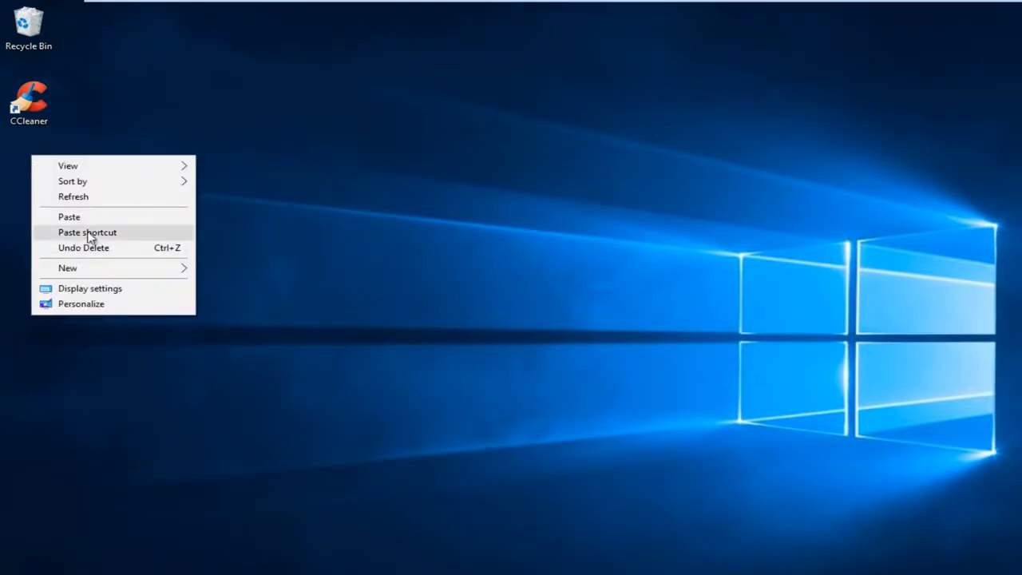
click(87, 233)
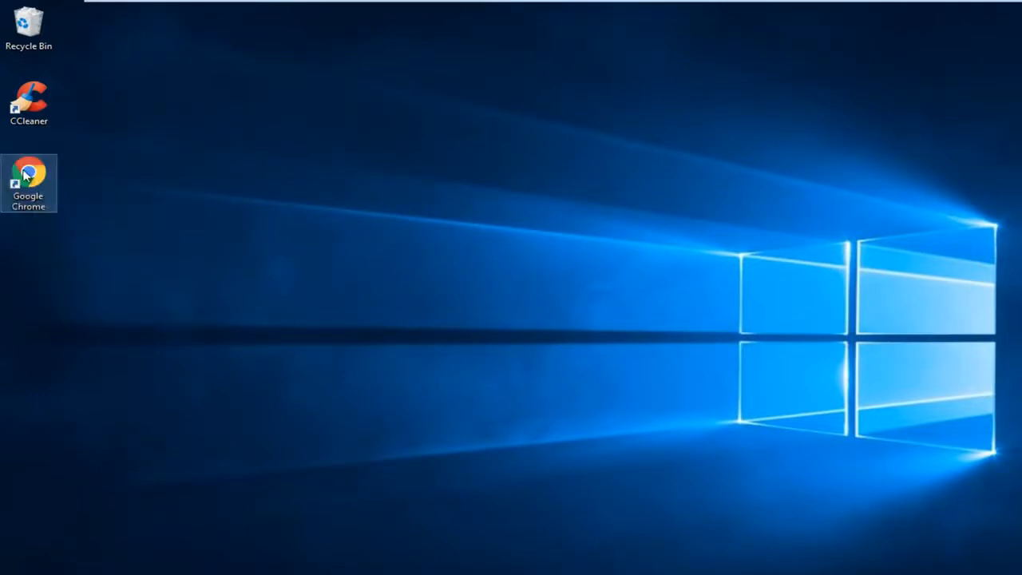
right_click(29, 178)
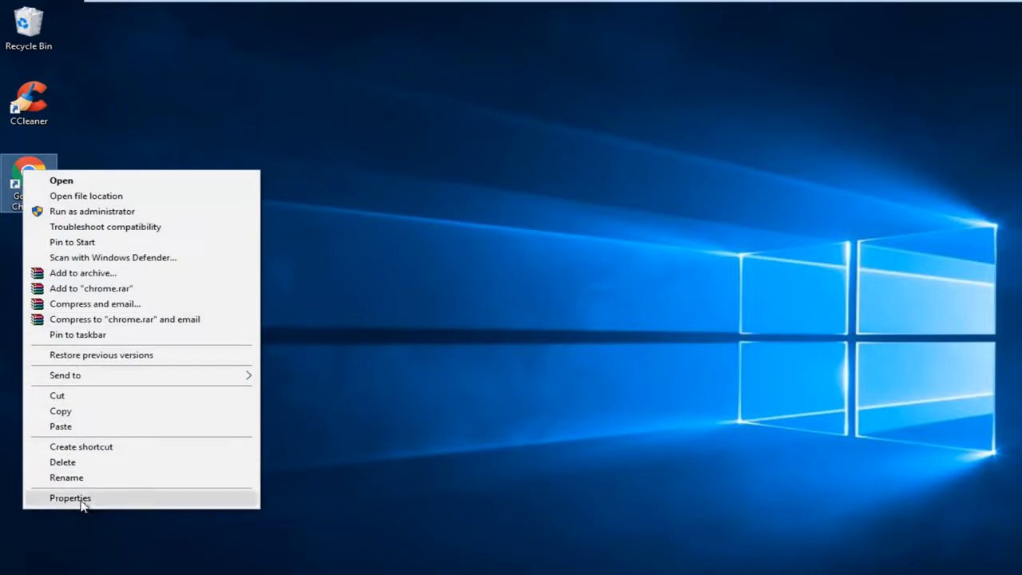
click(70, 497)
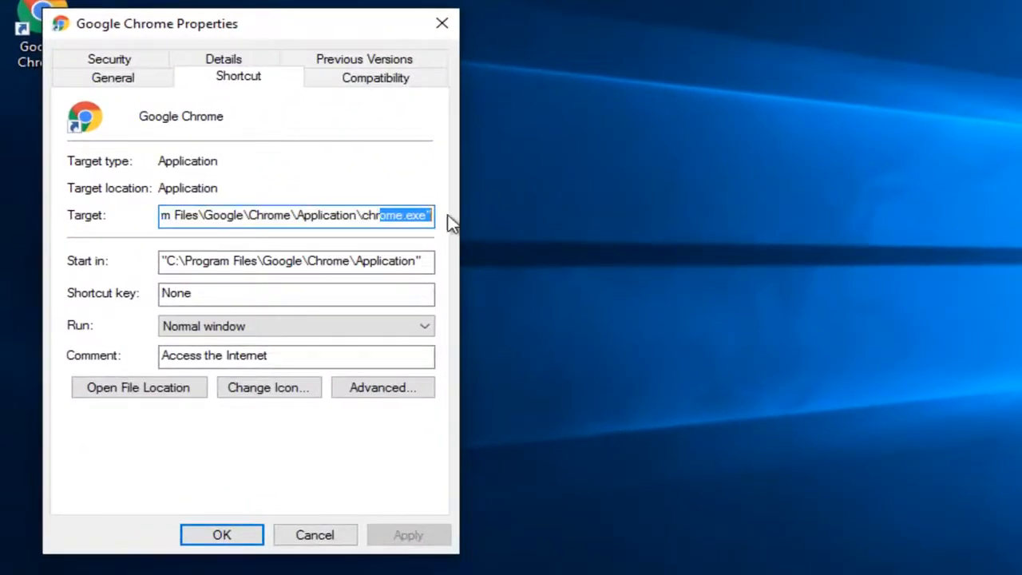
Append -no-sandbox to the shortcut's Target after chrome.exe" and apply
click(340, 215)
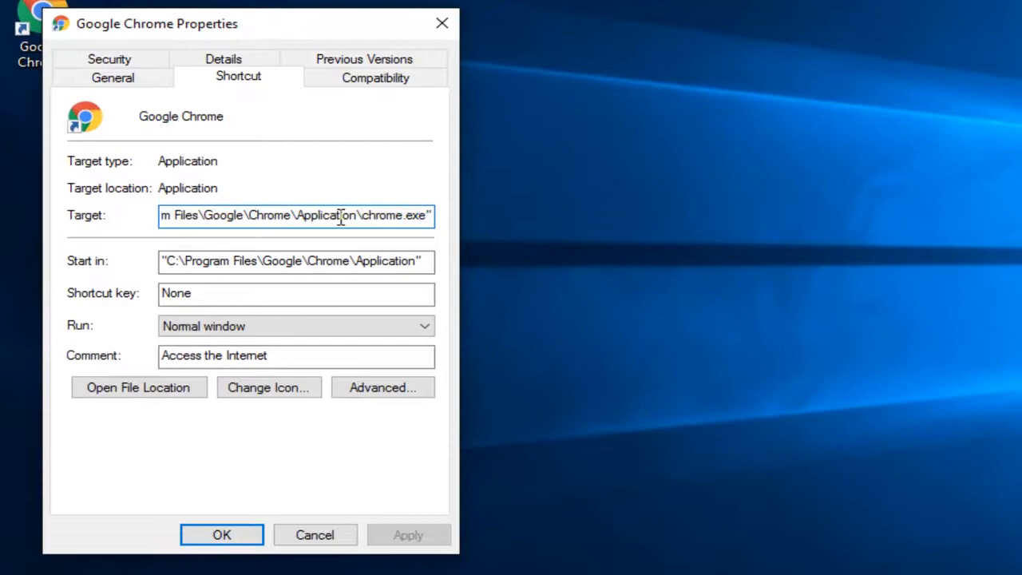
mouse_move(488, 171)
text( -no-sandbox)
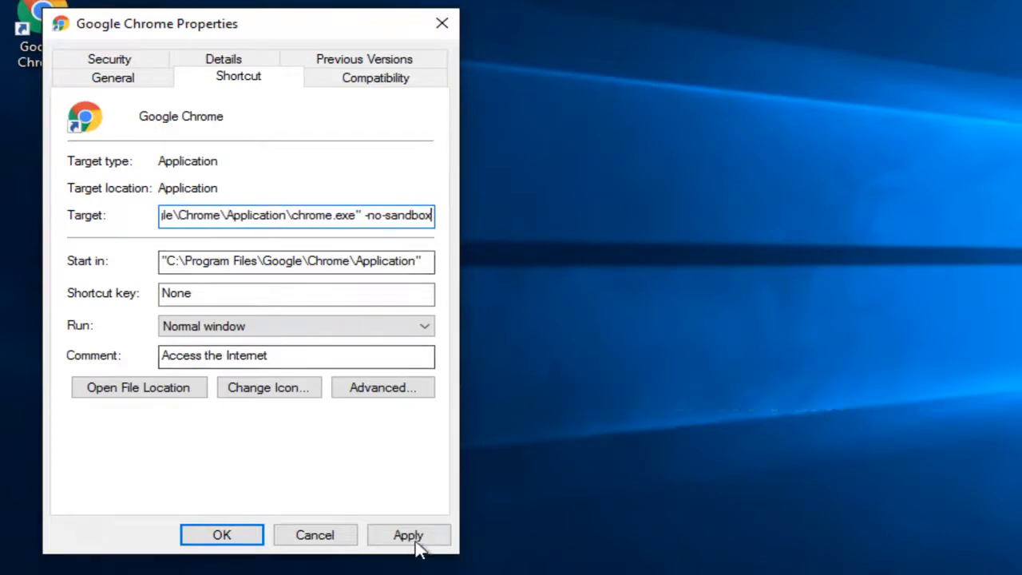
click(221, 534)
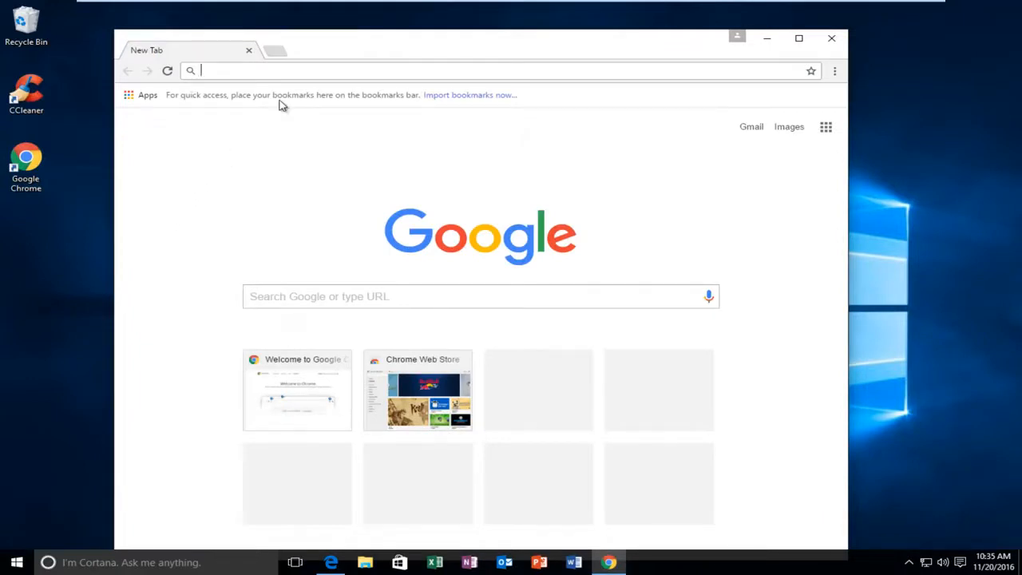
mouse_move(831, 38)
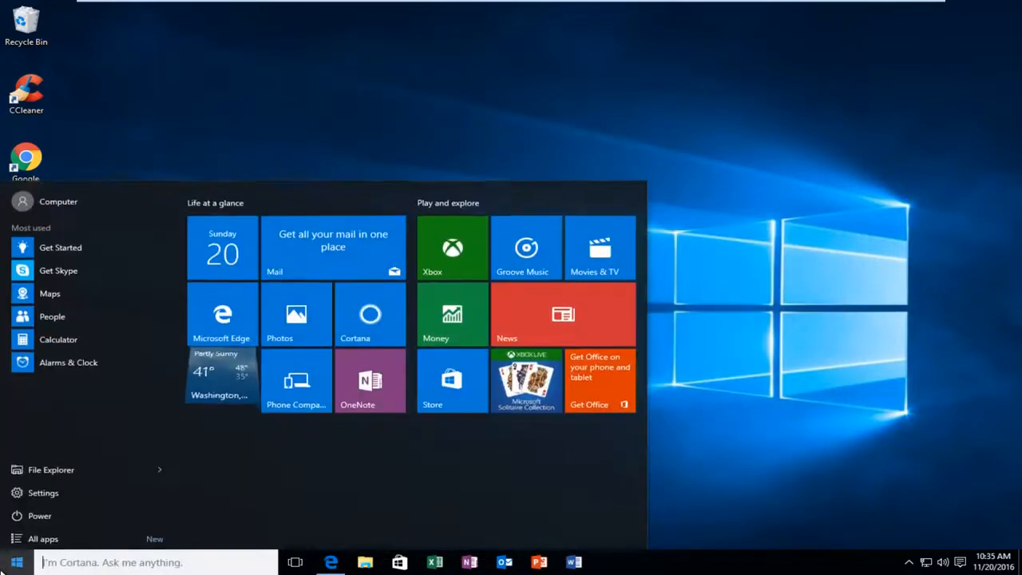
Search Windows for 'pogra' to find Programs and Features
text(pogra)
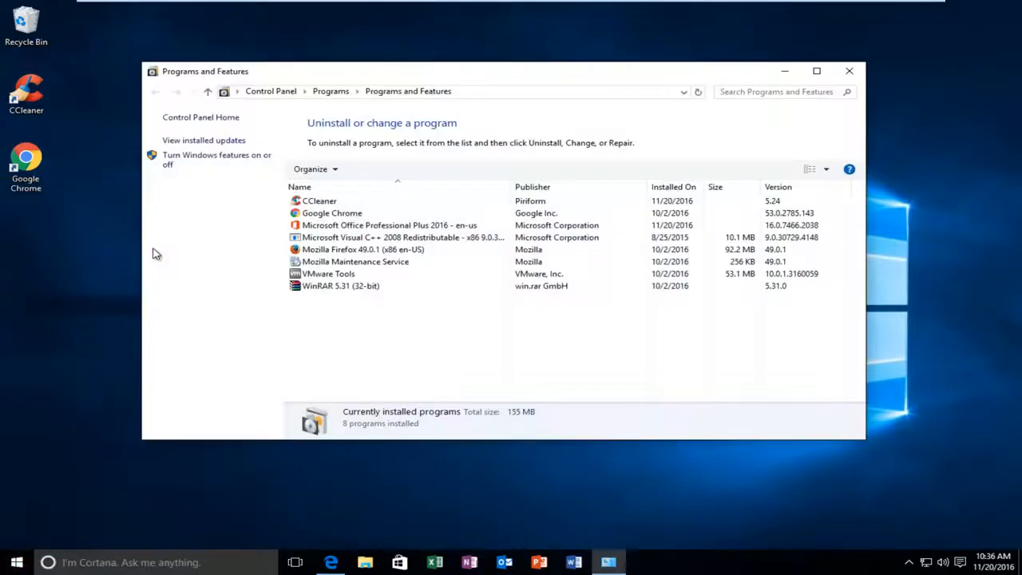
Select Google Chrome in the Programs and Features list
click(332, 213)
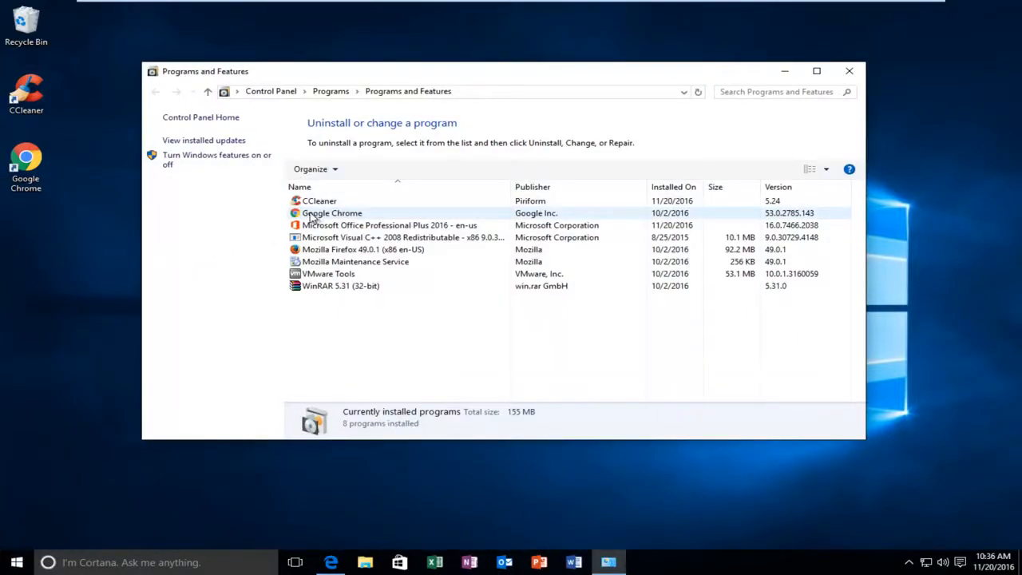
click(331, 213)
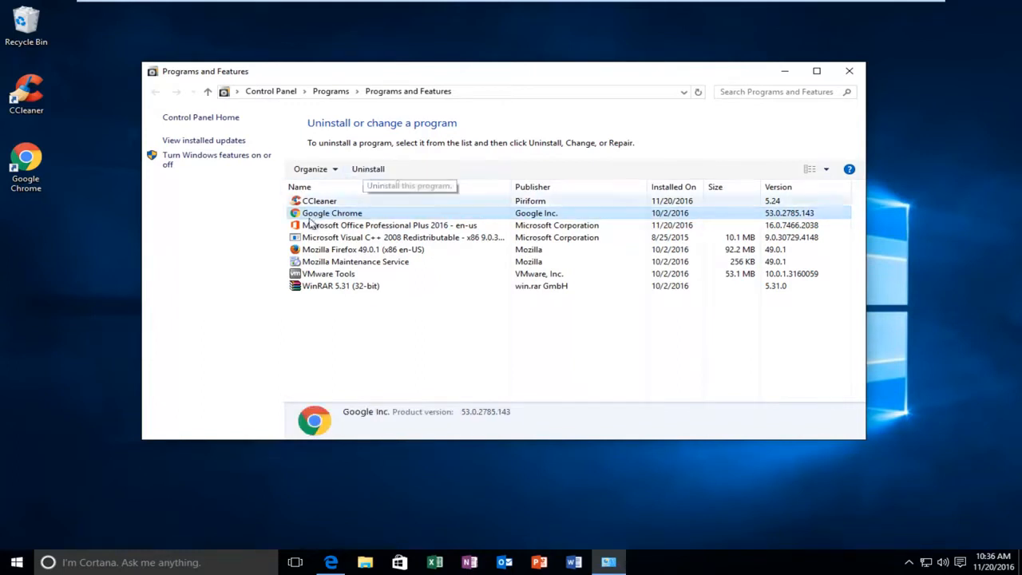
mouse_move(48, 339)
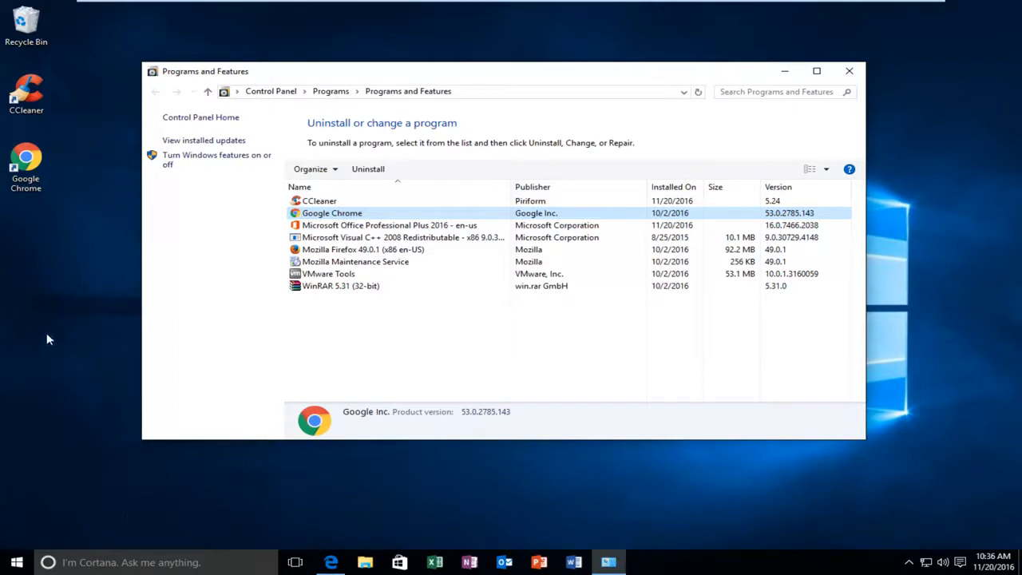
mouse_move(79, 332)
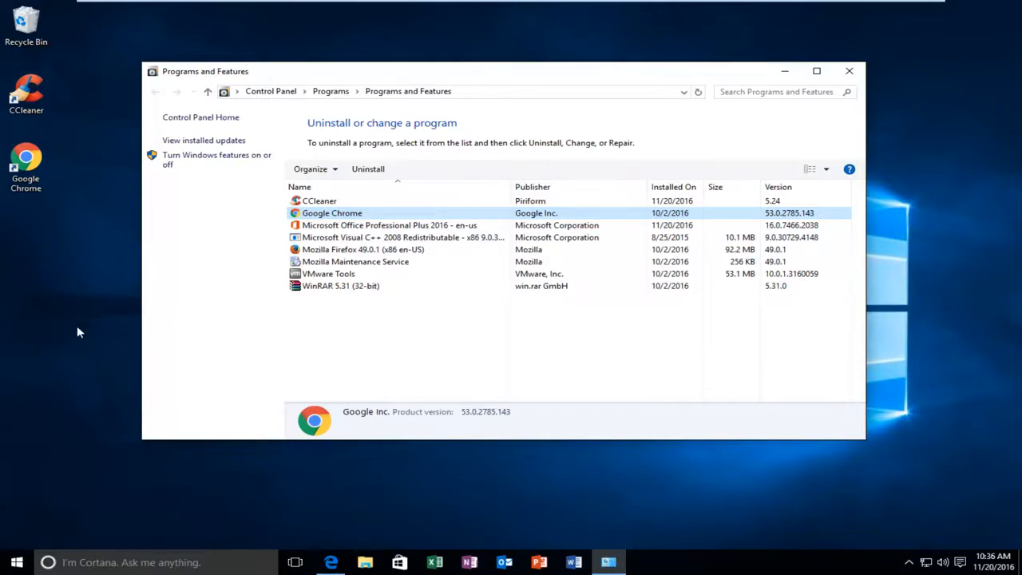
mouse_move(99, 317)
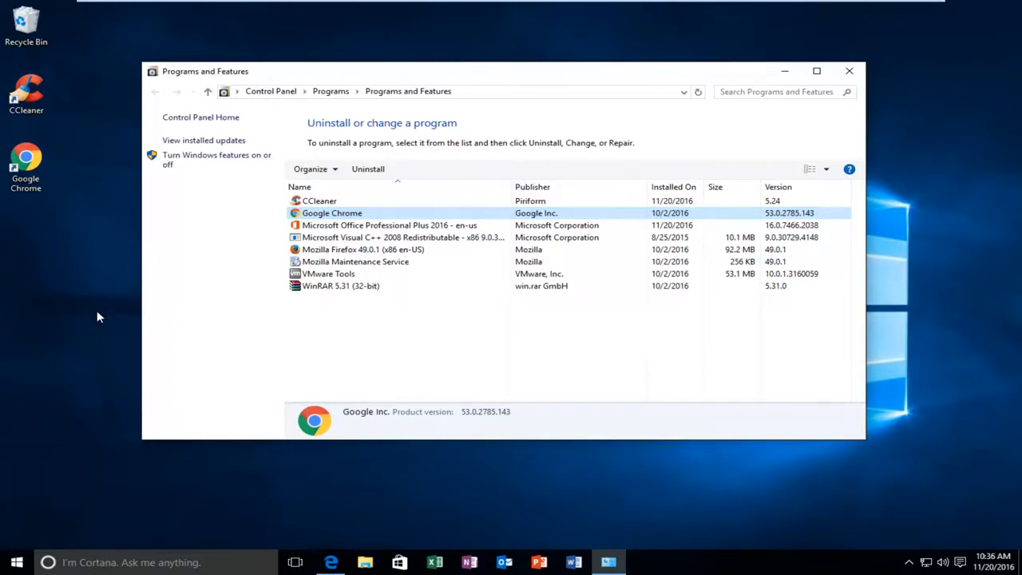